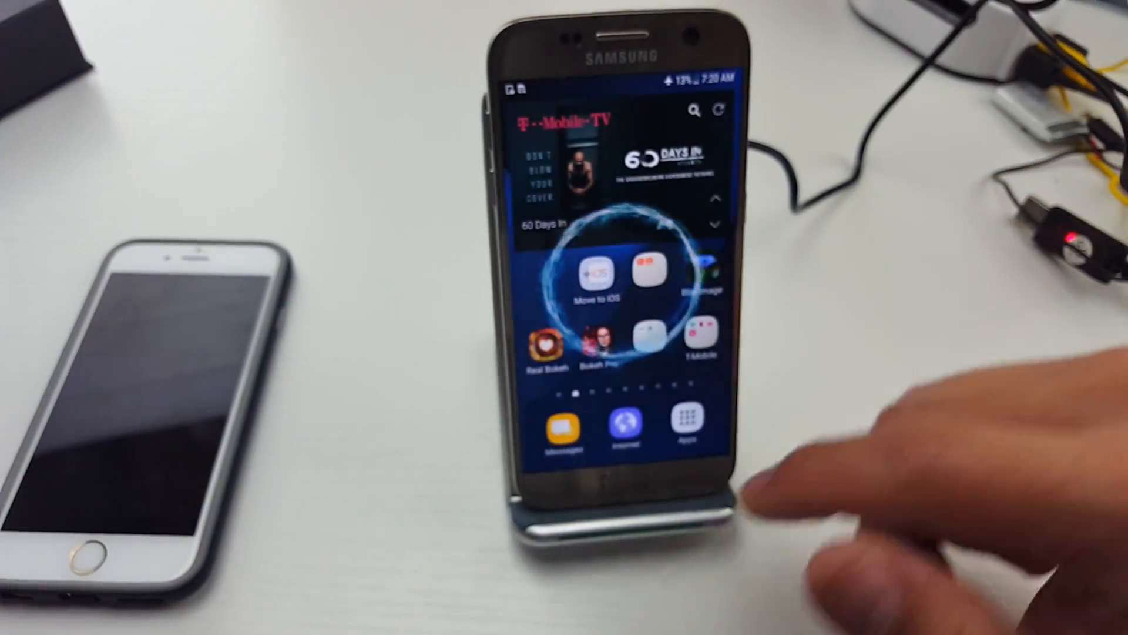
Step: Unlock the iPhone with its passcode and dismiss the Low Battery alert, leaving the home screen
drag(623, 86, 623, 288)
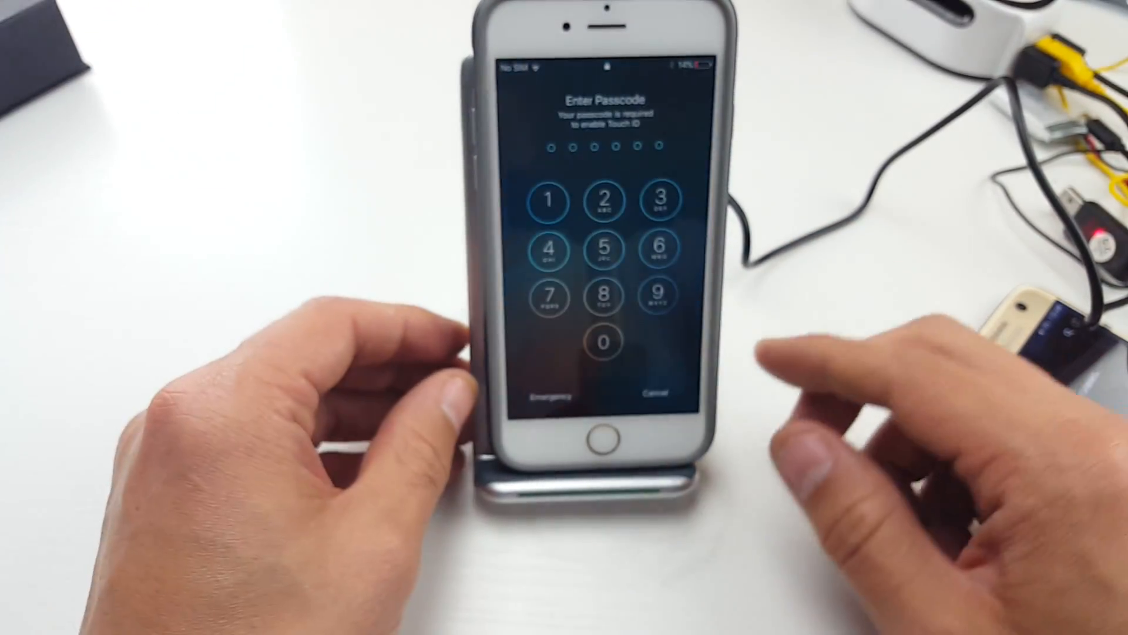
click(550, 248)
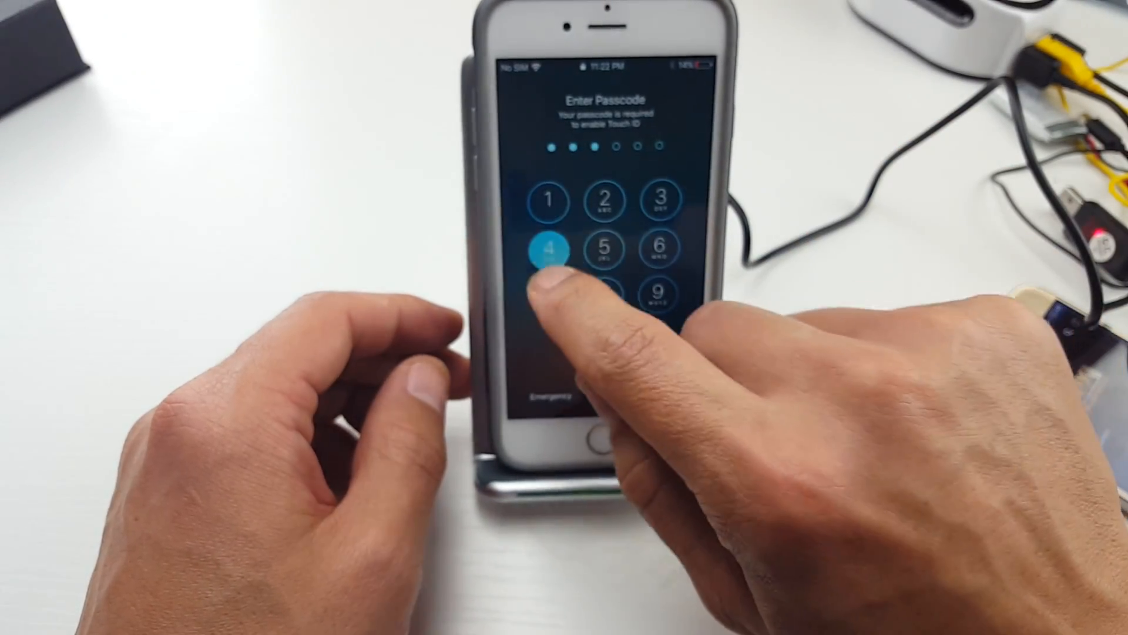
click(549, 249)
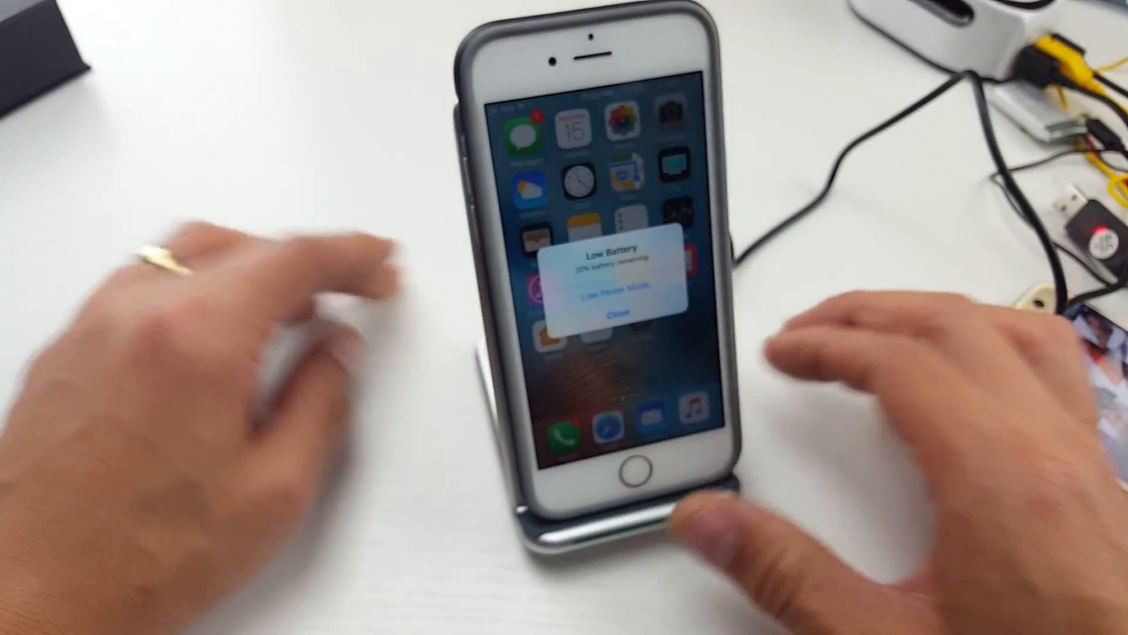
click(615, 317)
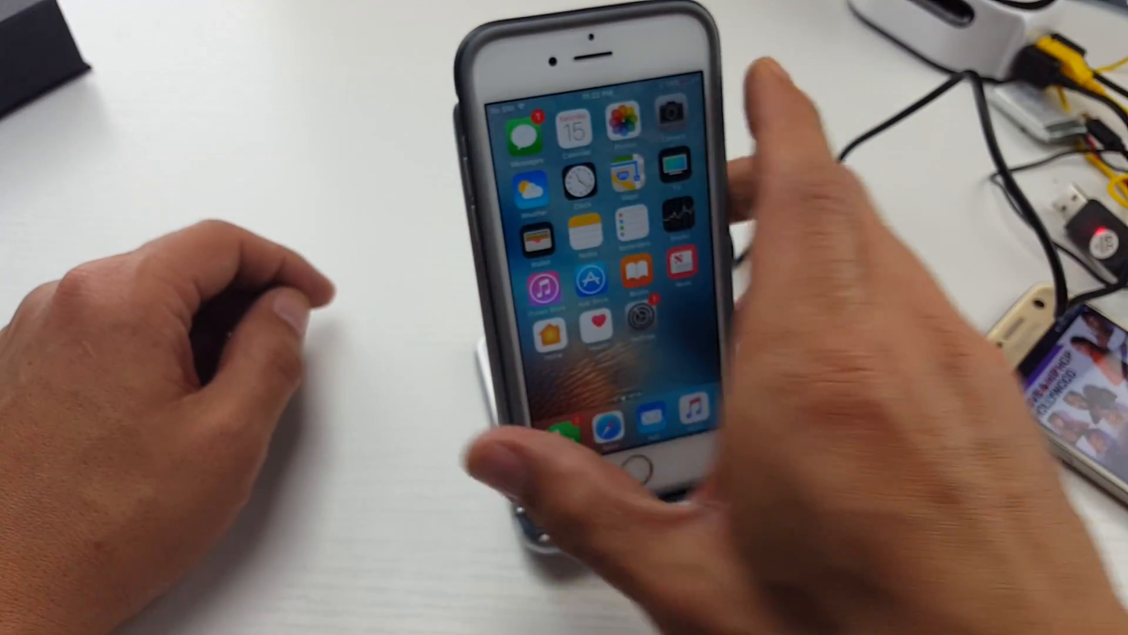